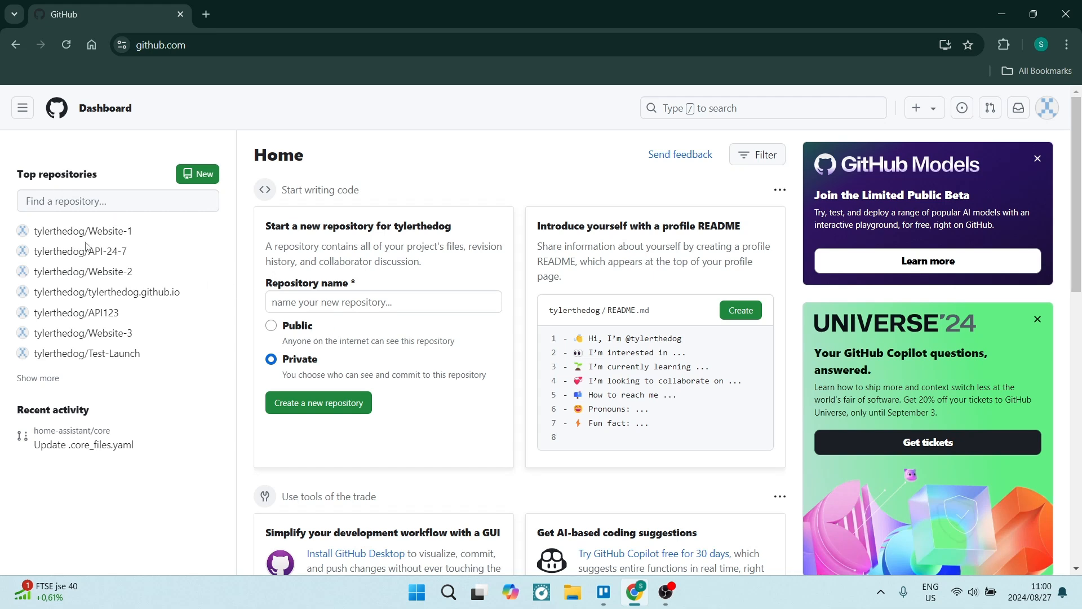
mouse_move(87, 313)
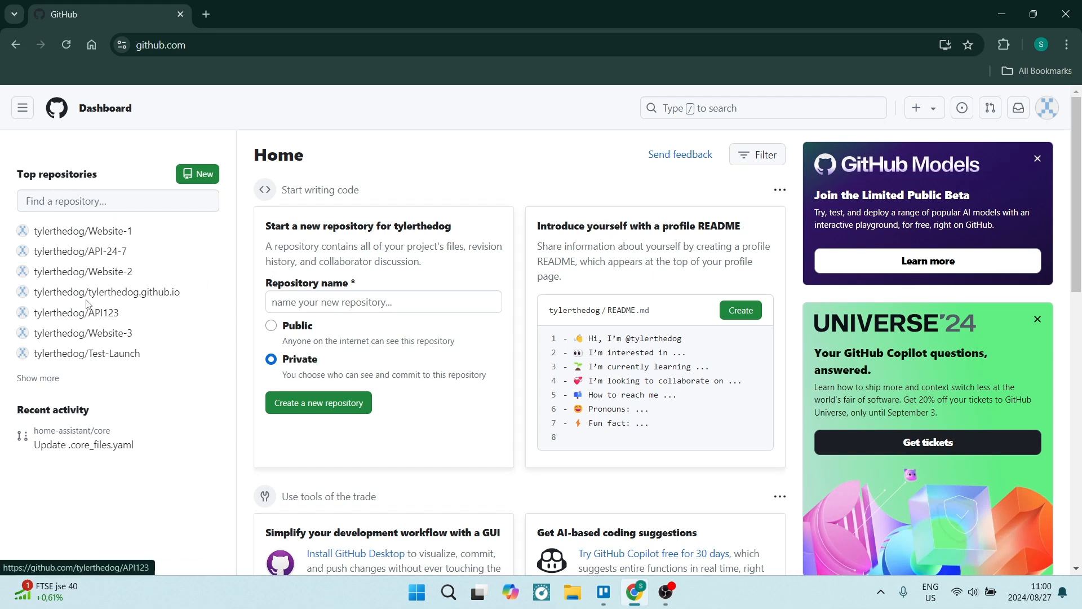
mouse_move(93, 272)
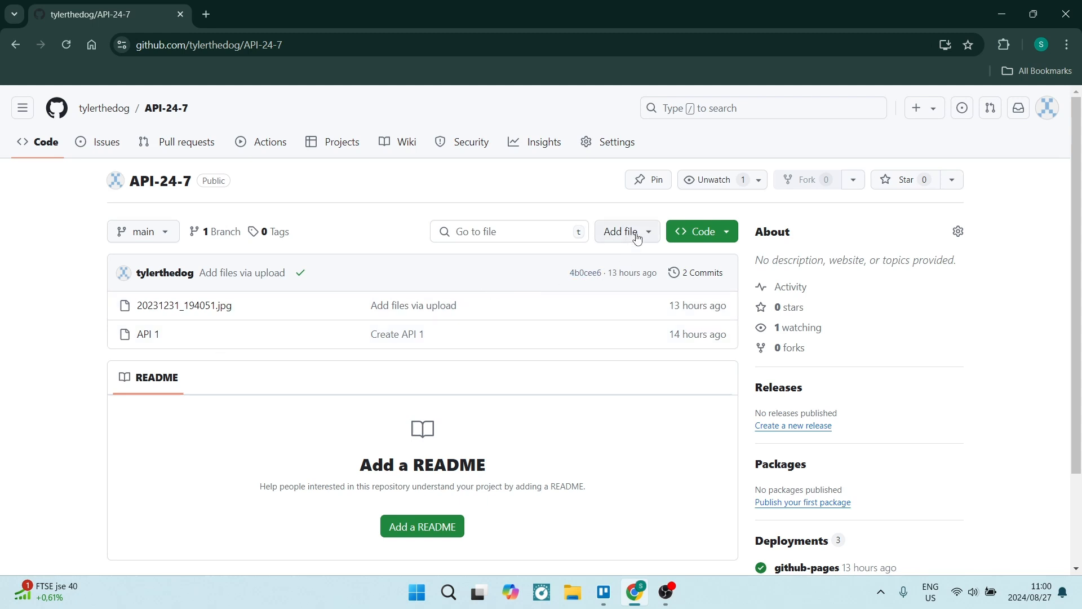
- Start a new file in API-24-7 named text.txt inside a new Images folder
left_click(622, 231)
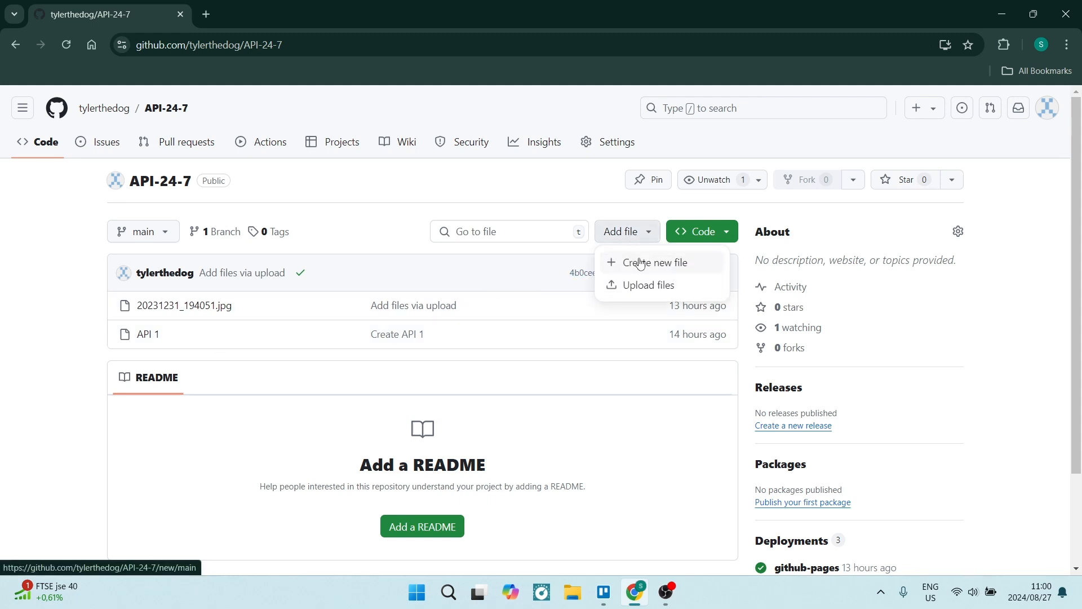
left_click(654, 262)
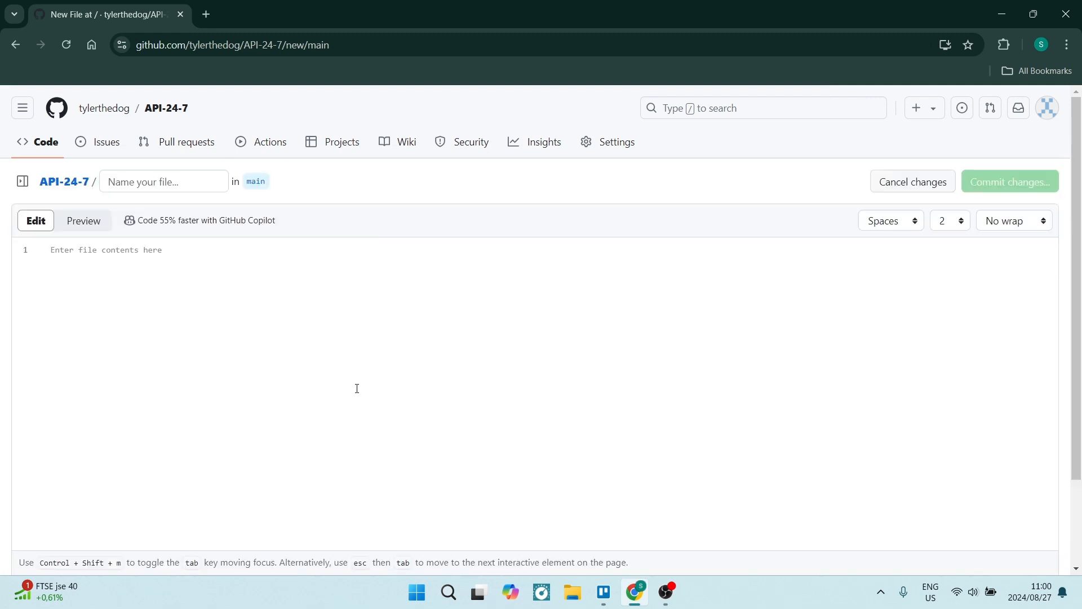
mouse_move(62, 182)
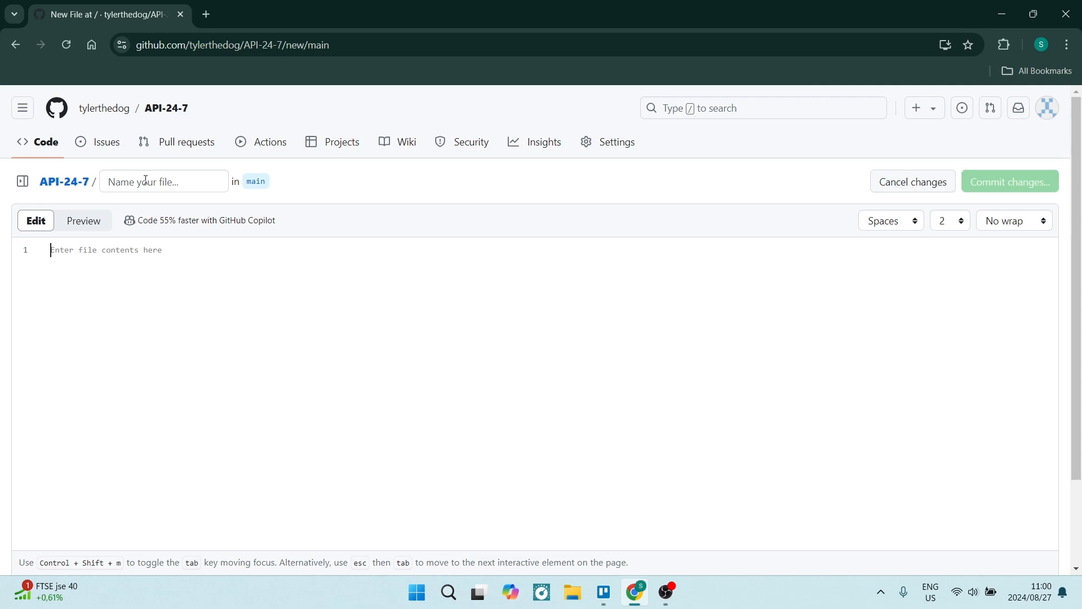
left_click(164, 181)
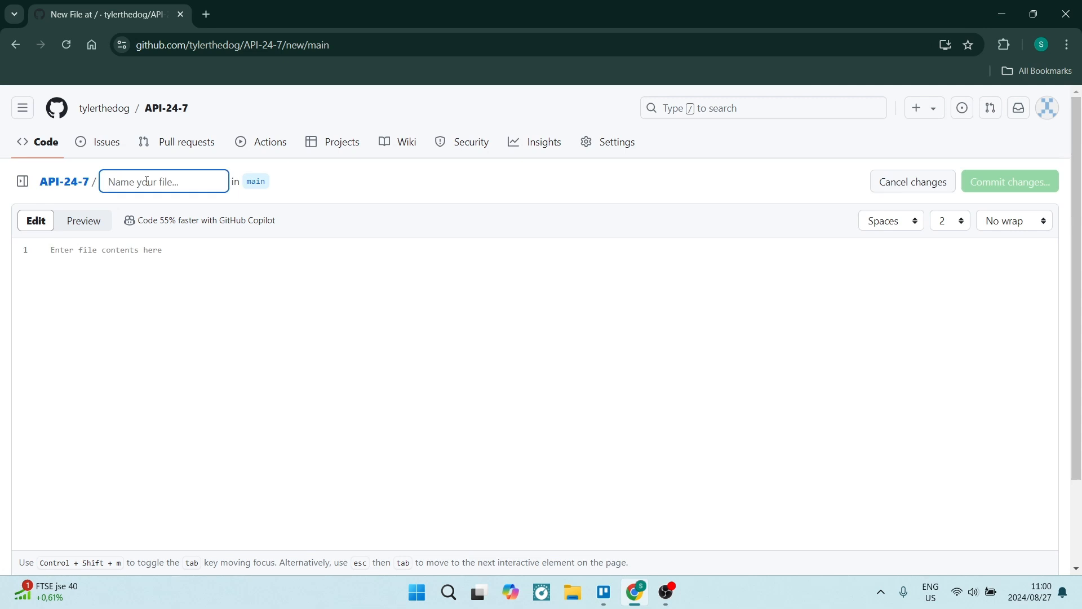
type("lma")
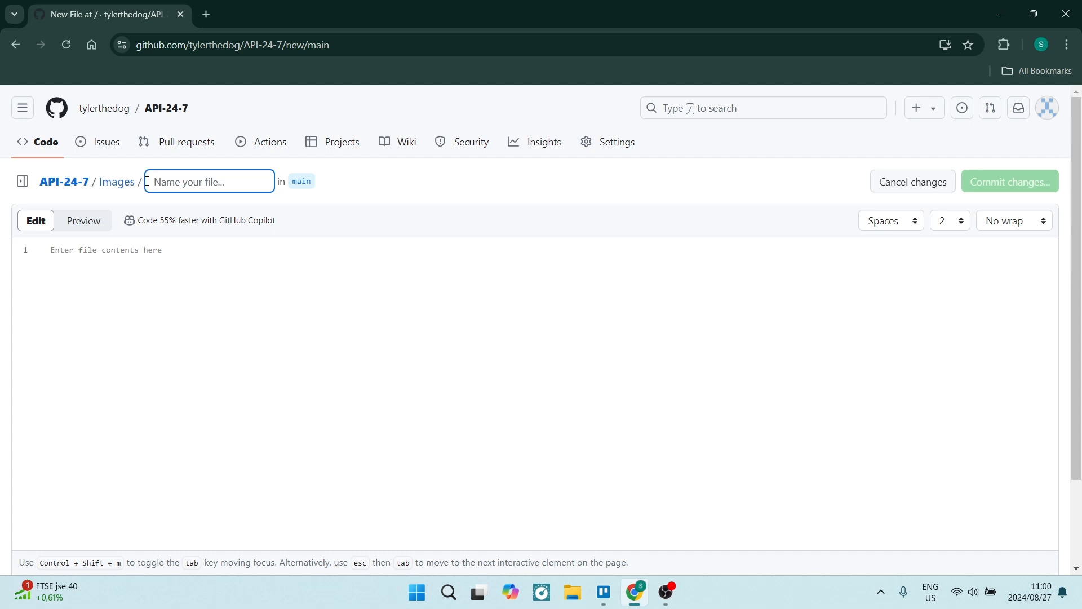
type("text")
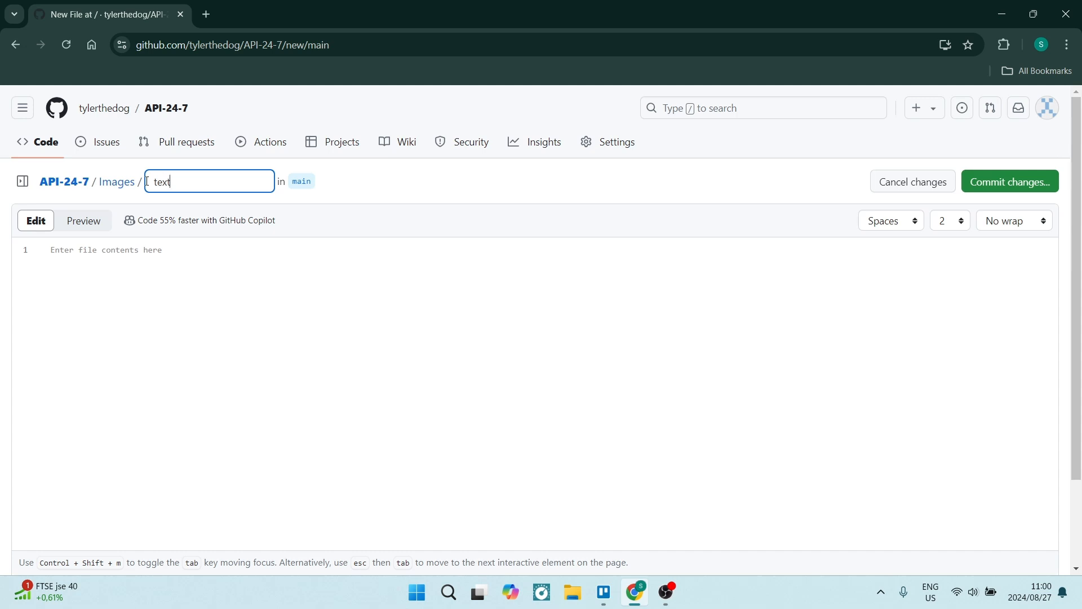
type(".txt")
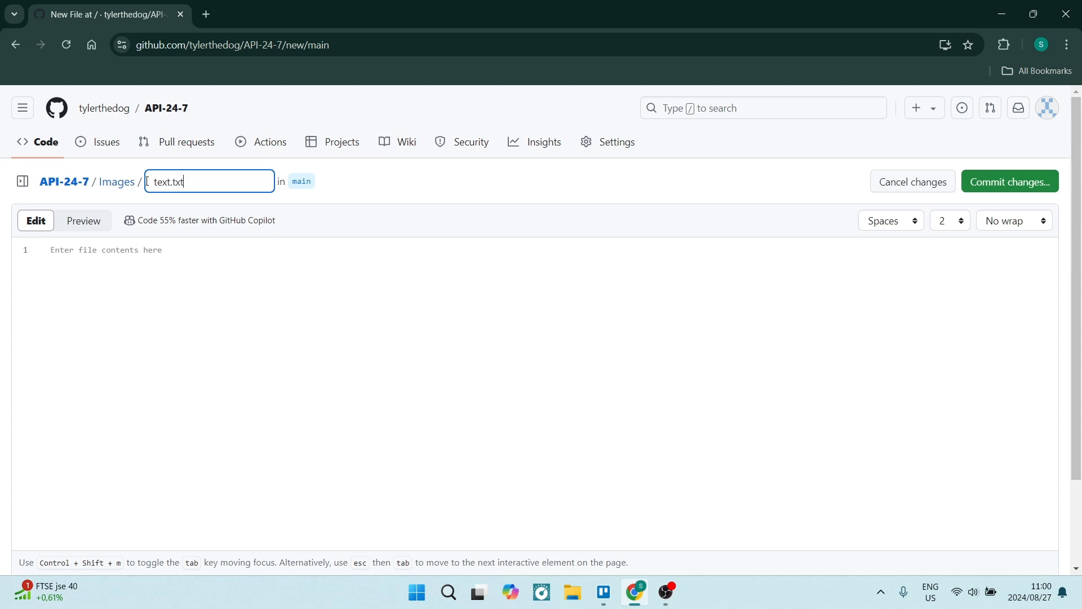
mouse_move(138, 301)
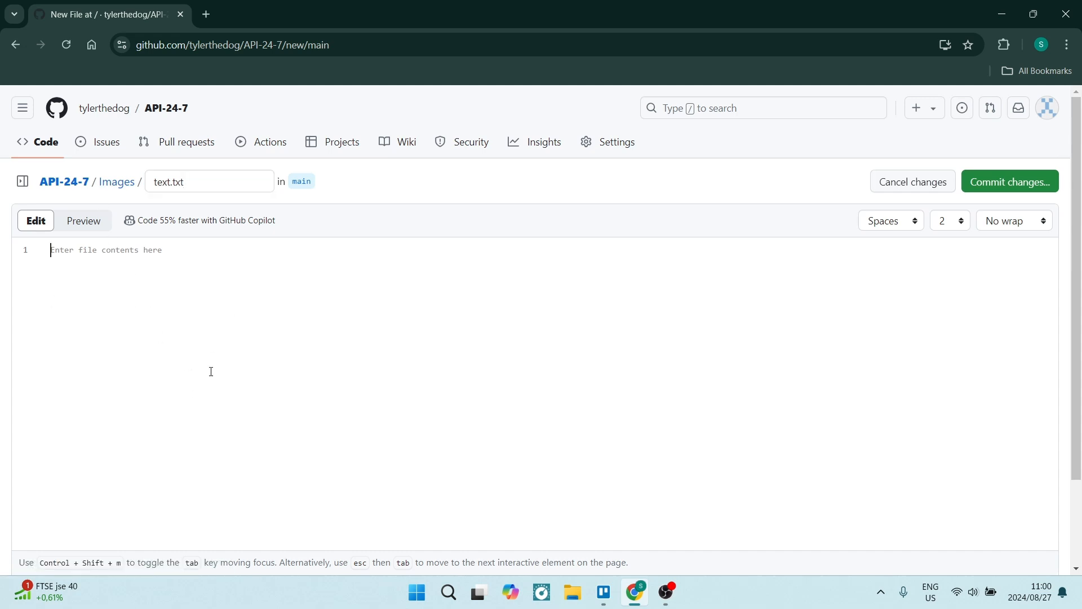
left_click(209, 181)
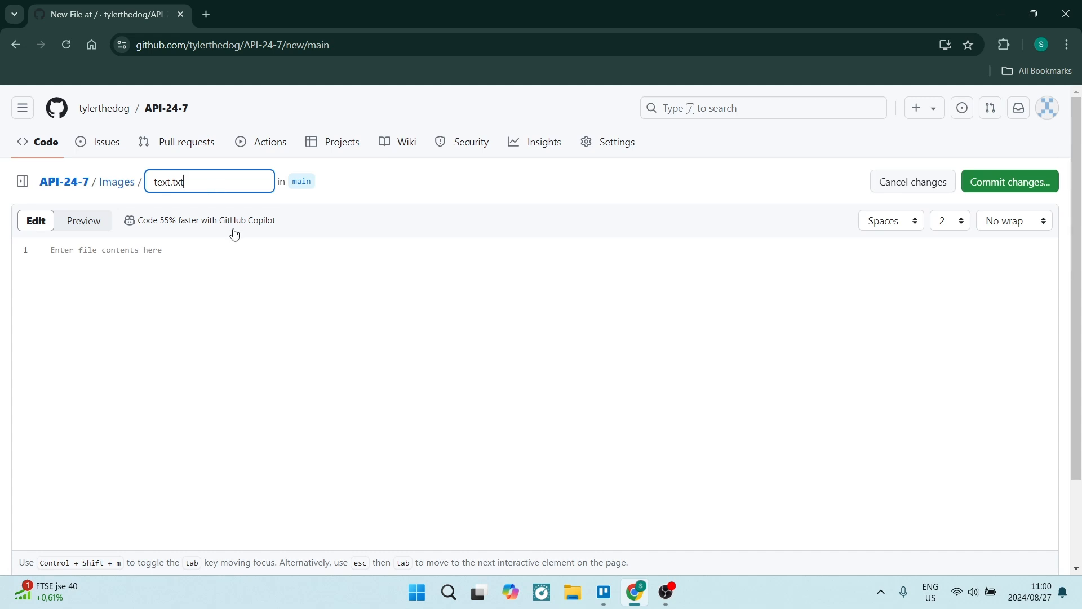
- Commit text.txt, then pick revolver-handgun-danger-weapon-preview.jpg from Pictures to upload into Images
left_click(1008, 182)
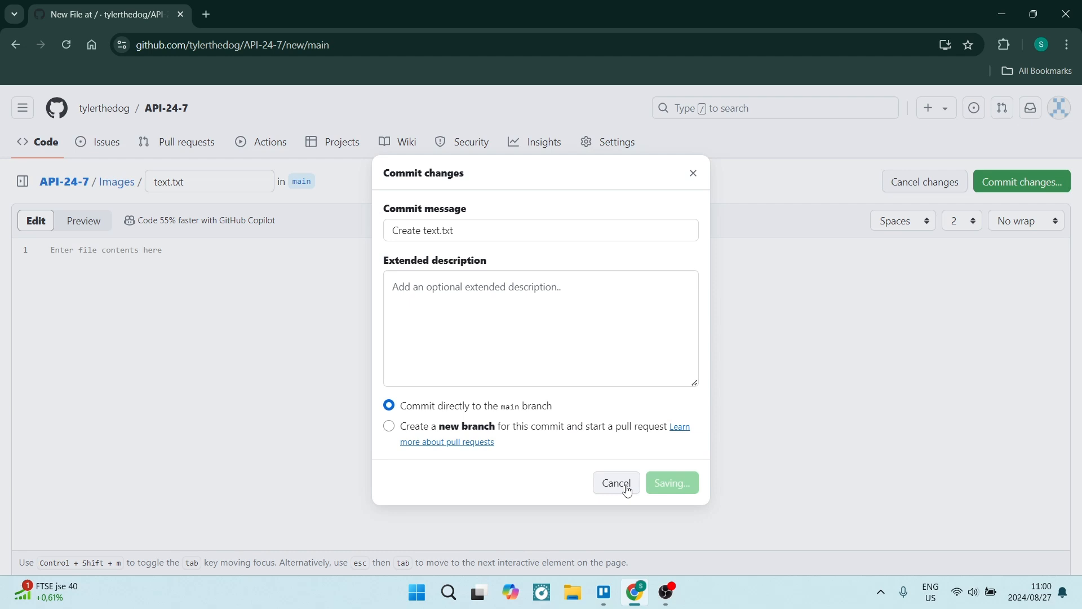
left_click(1021, 182)
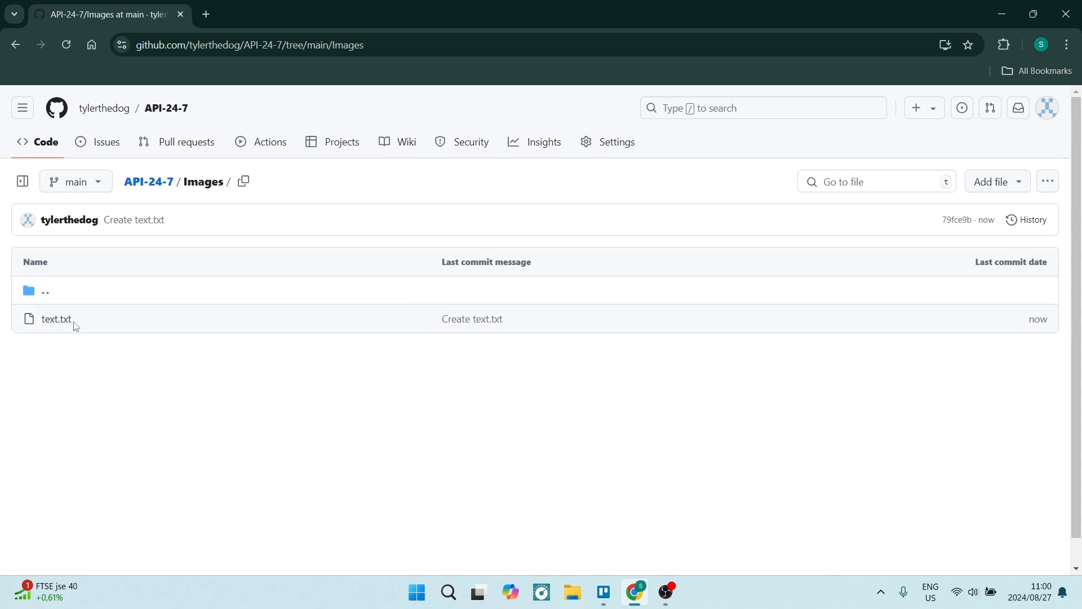
mouse_move(200, 375)
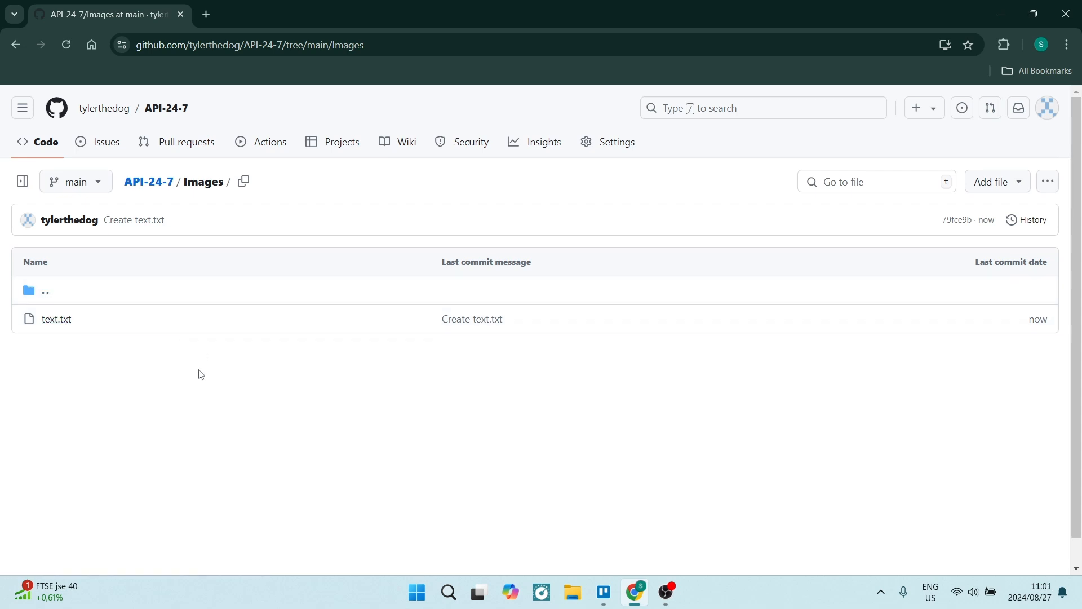
mouse_move(990, 186)
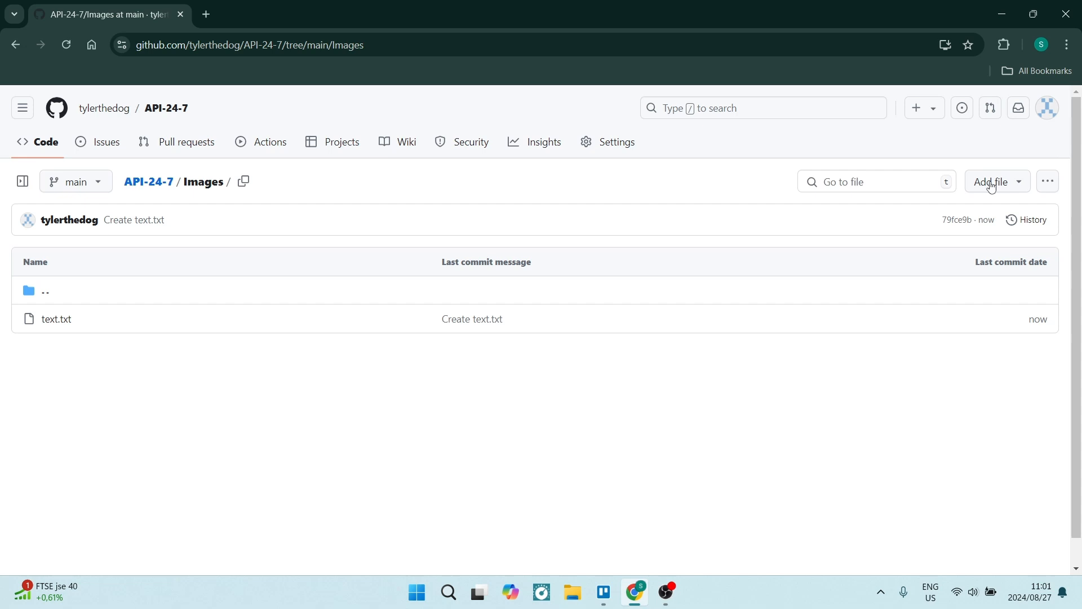
left_click(991, 181)
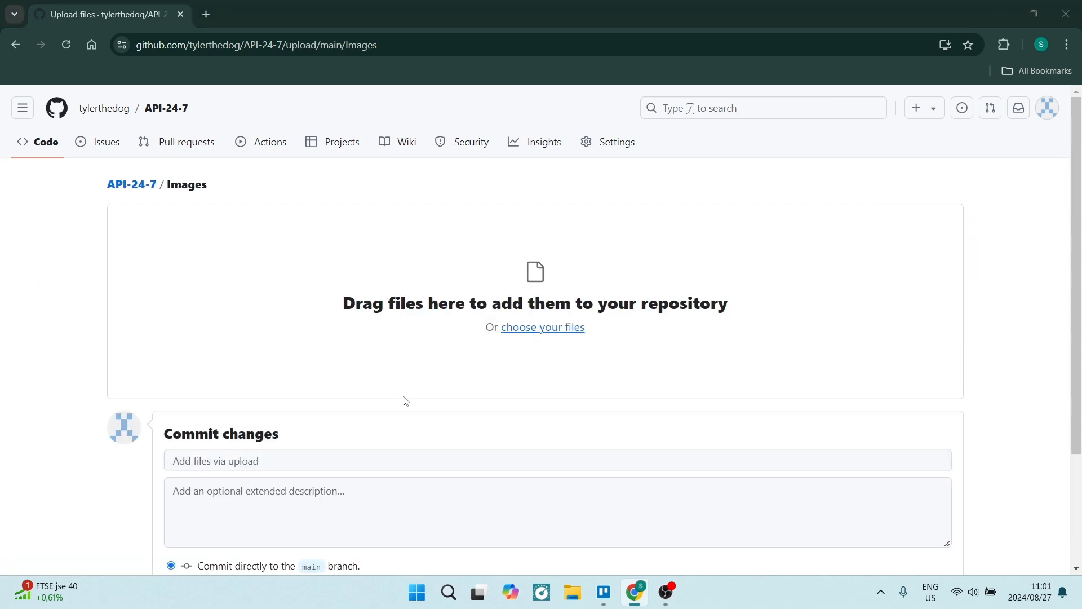
left_click(542, 326)
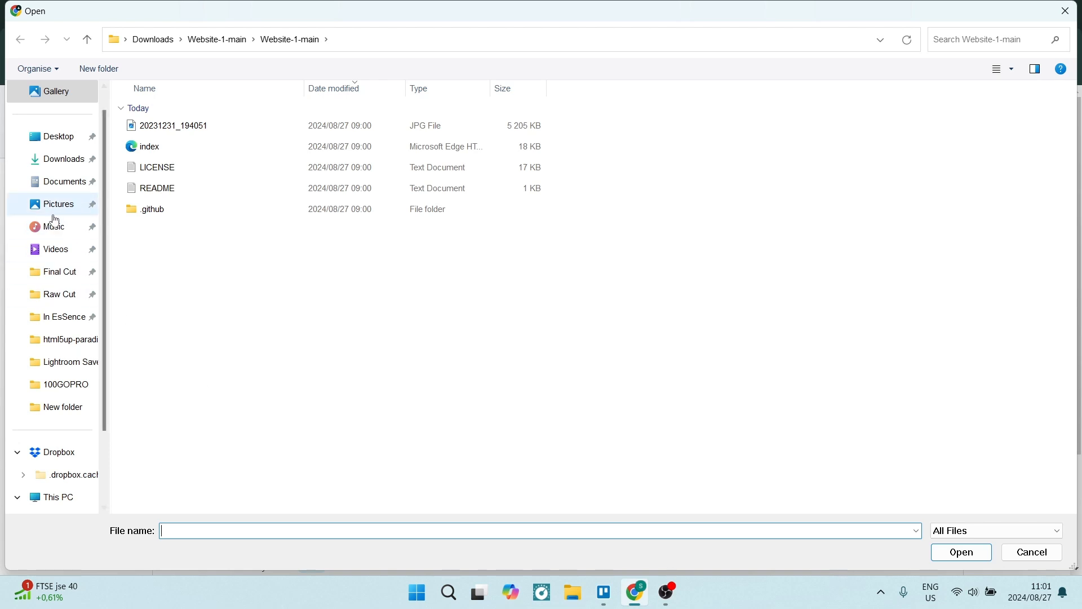
left_click(58, 203)
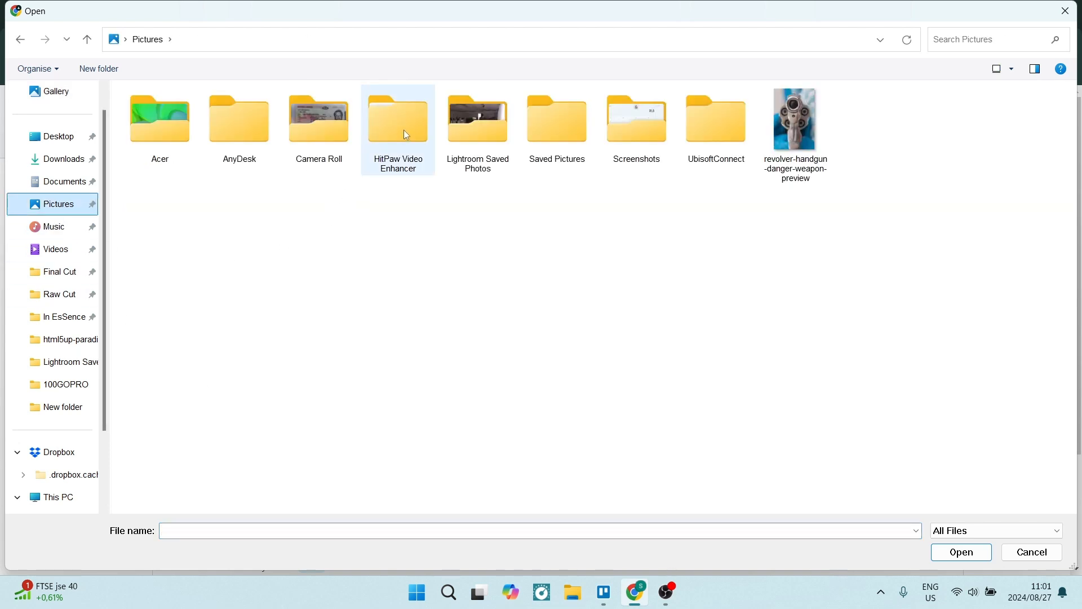
left_click(794, 119)
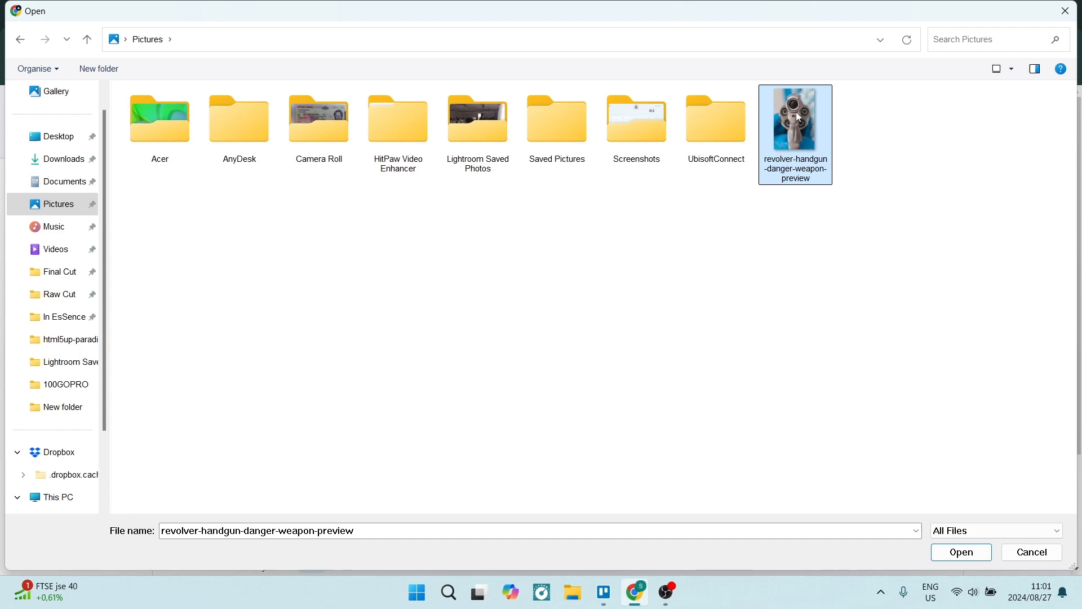
left_click(960, 551)
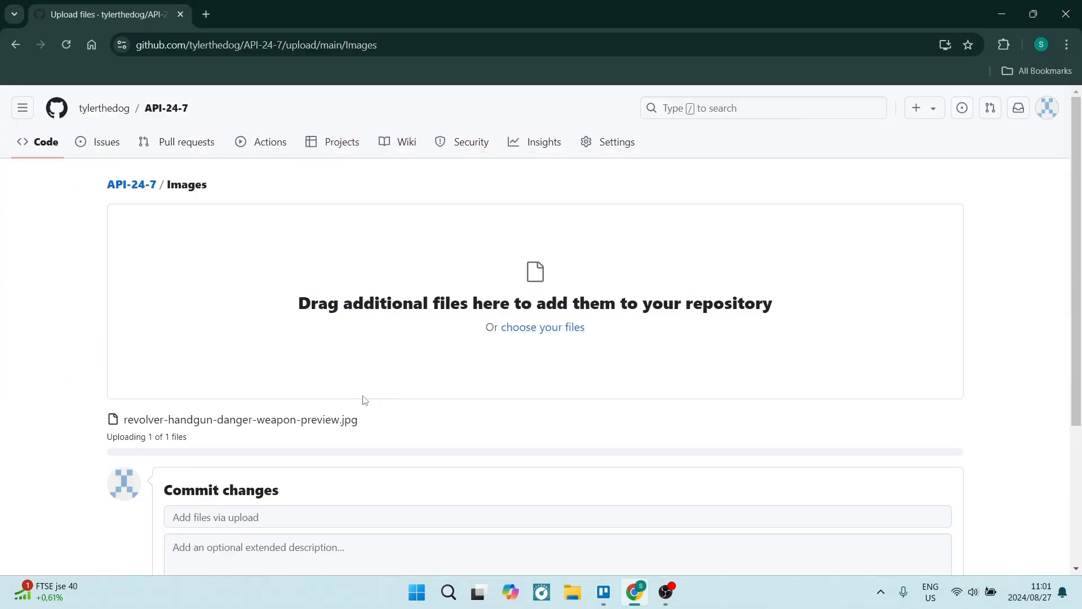
- Commit the uploaded revolver image directly to the main branch
scroll("down", 3)
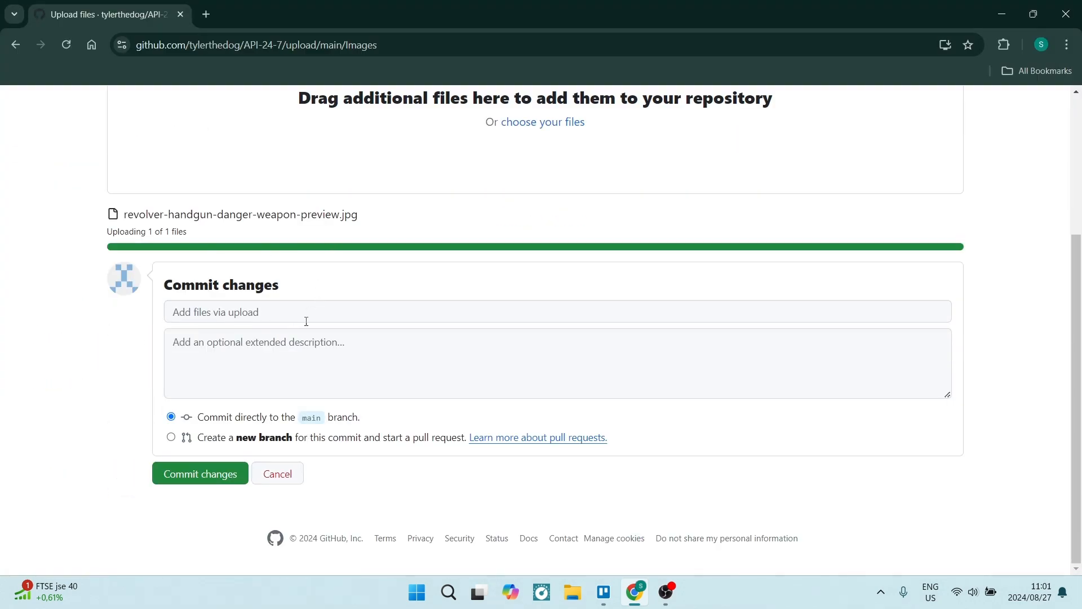
left_click(199, 474)
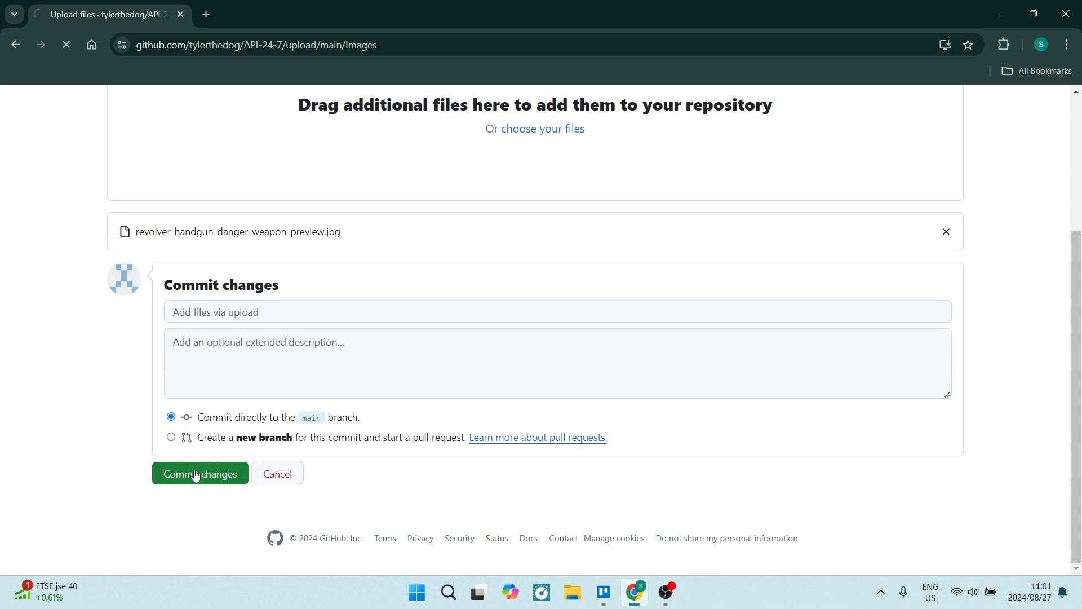
left_click(200, 474)
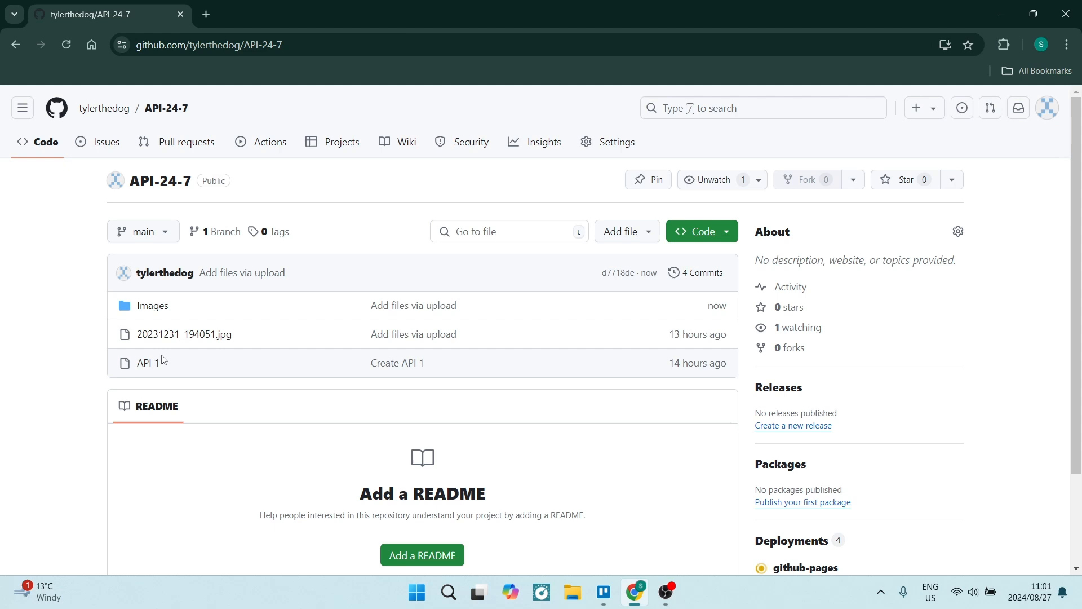
mouse_move(185, 334)
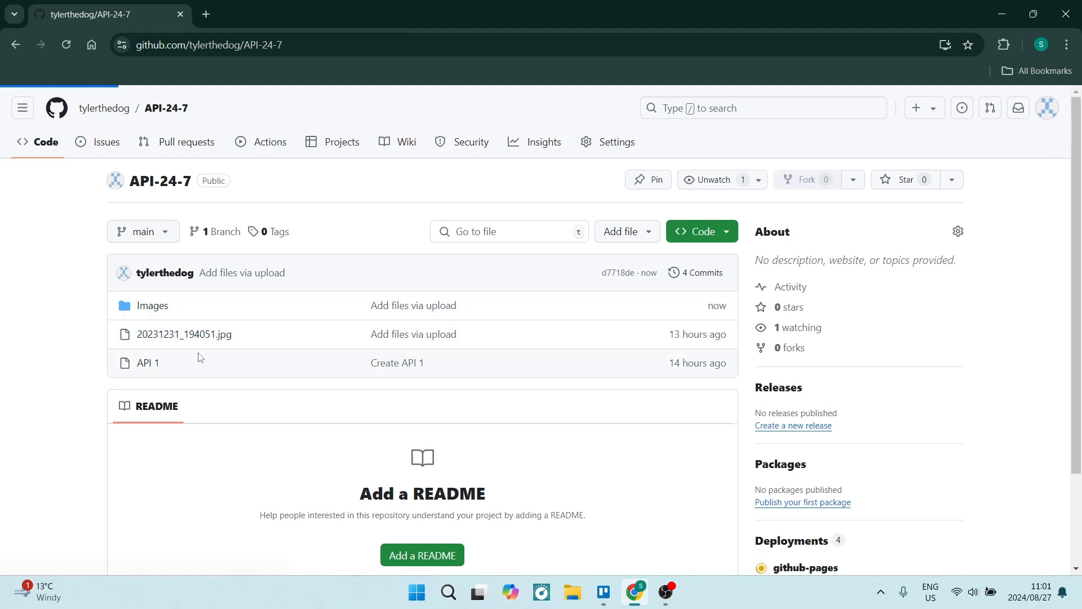
- Open Images/text.txt and bring up its more-actions menu
left_click(152, 305)
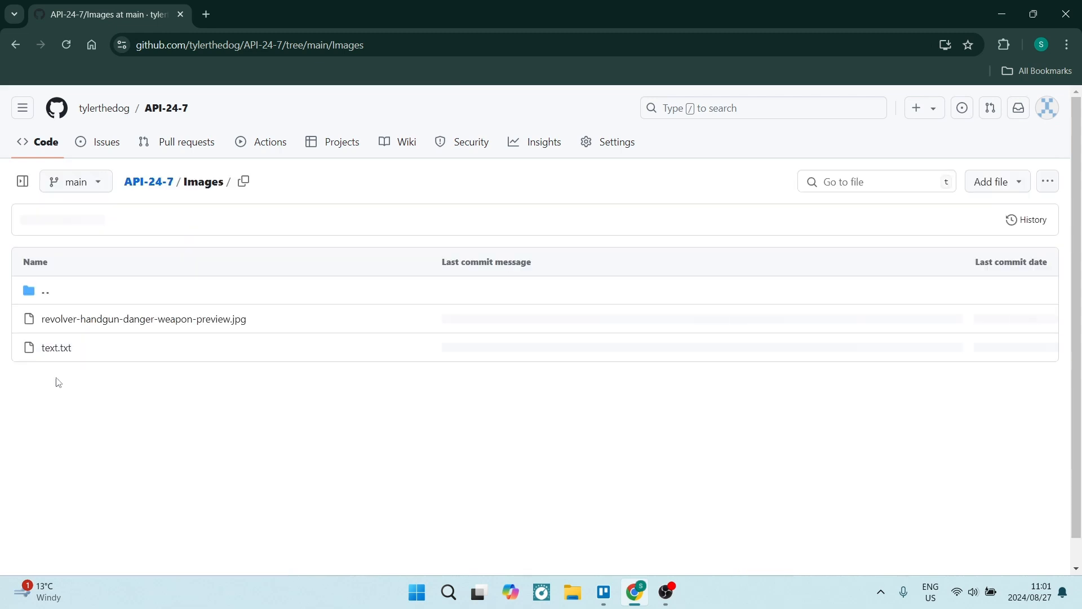
left_click(56, 347)
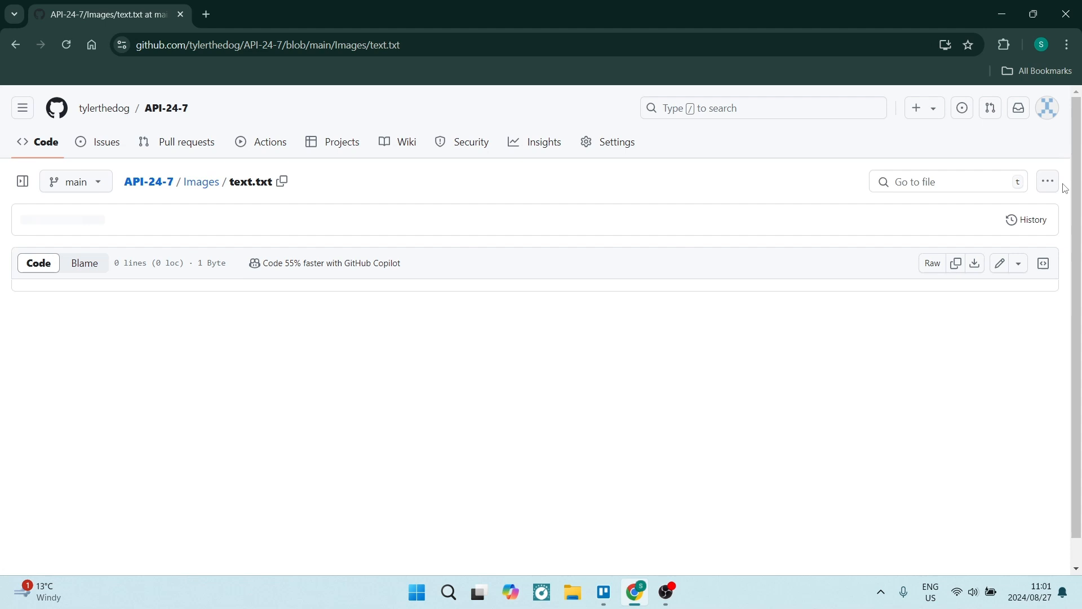
left_click(1046, 180)
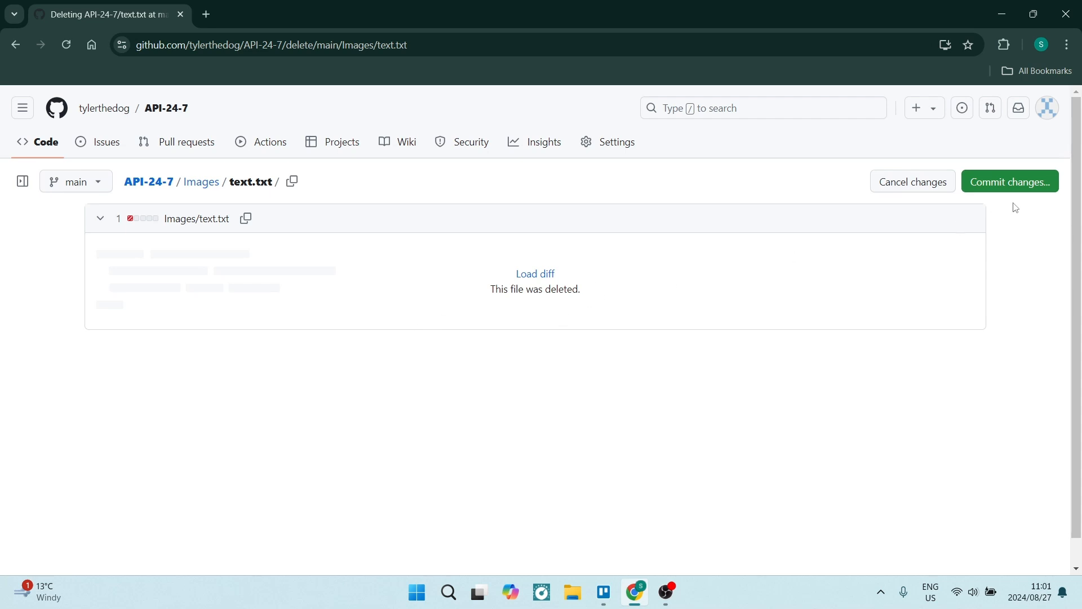
mouse_move(1010, 182)
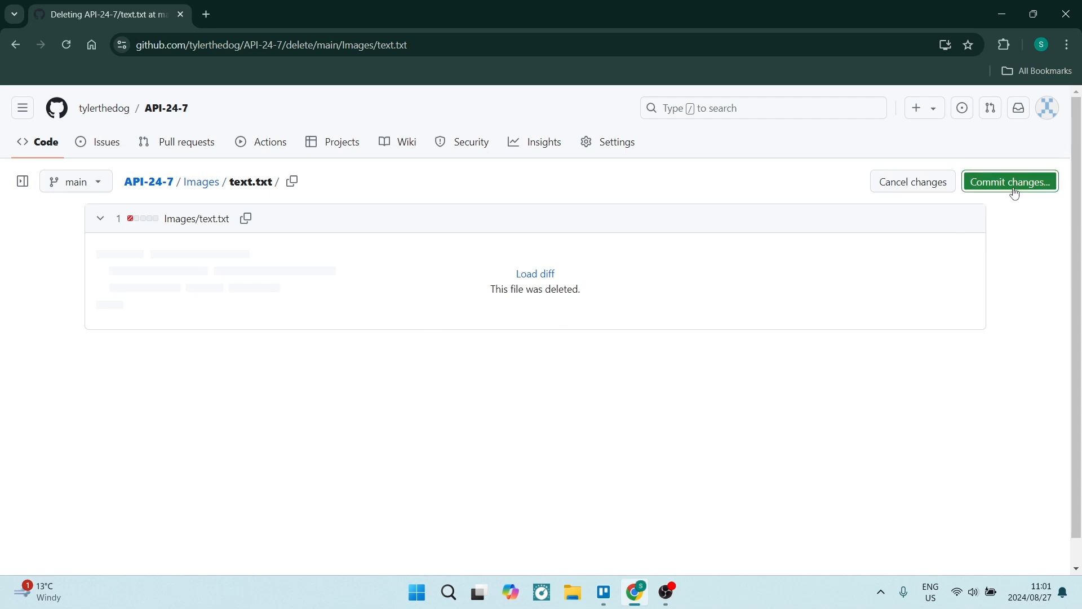
- Commit the deletion of text.txt from the Images folder
left_click(1008, 181)
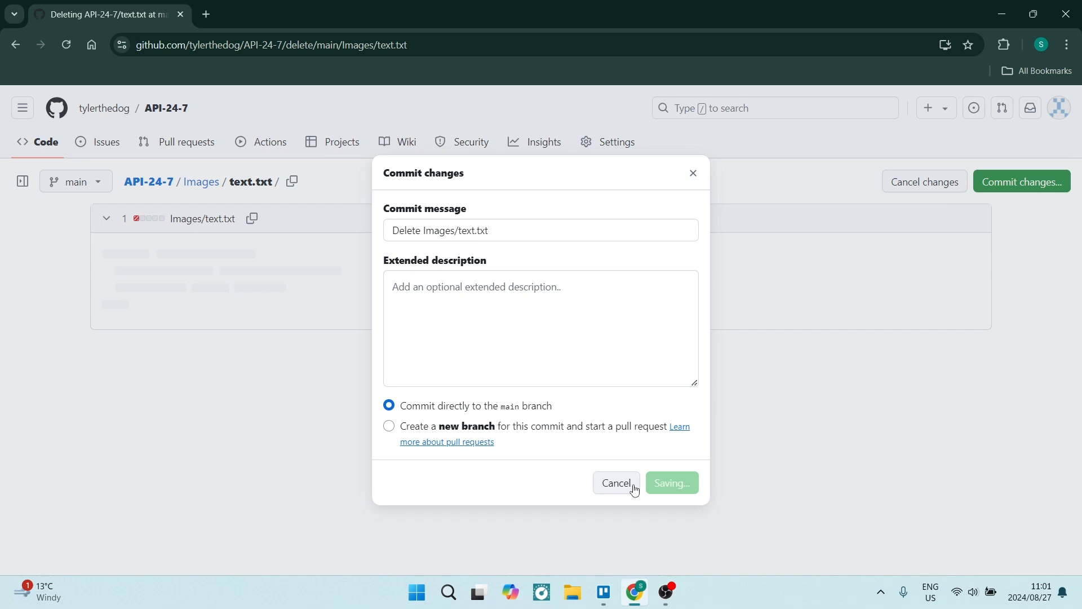
left_click(1022, 182)
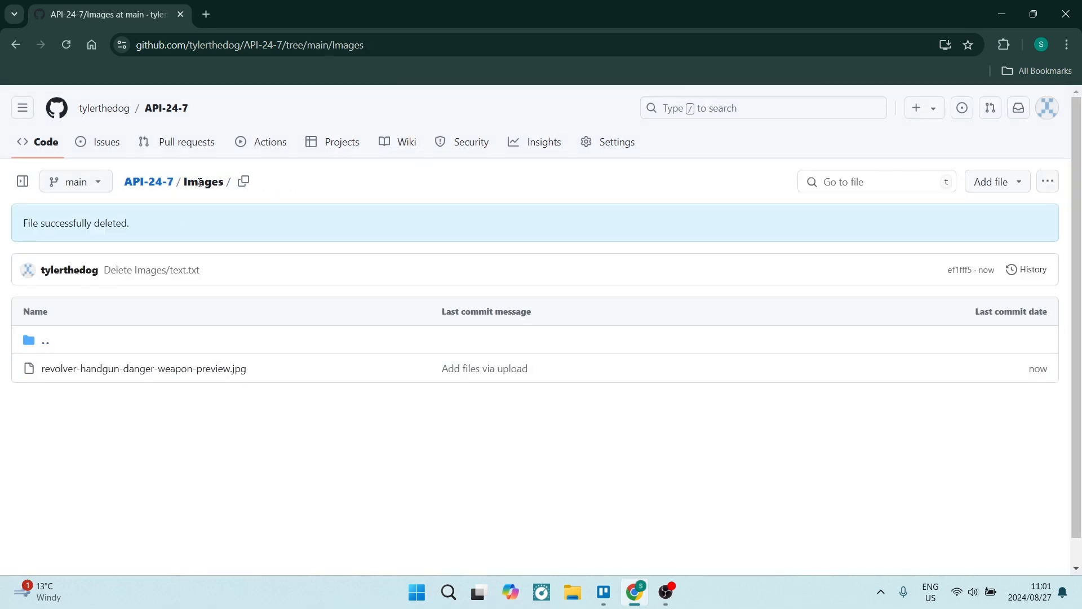
mouse_move(192, 209)
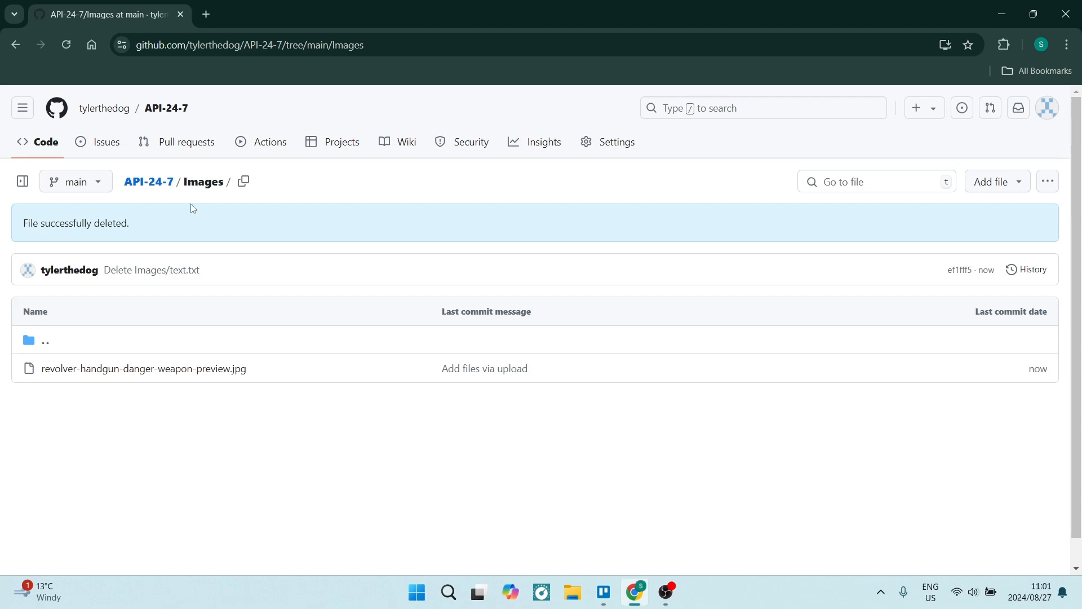
mouse_move(319, 437)
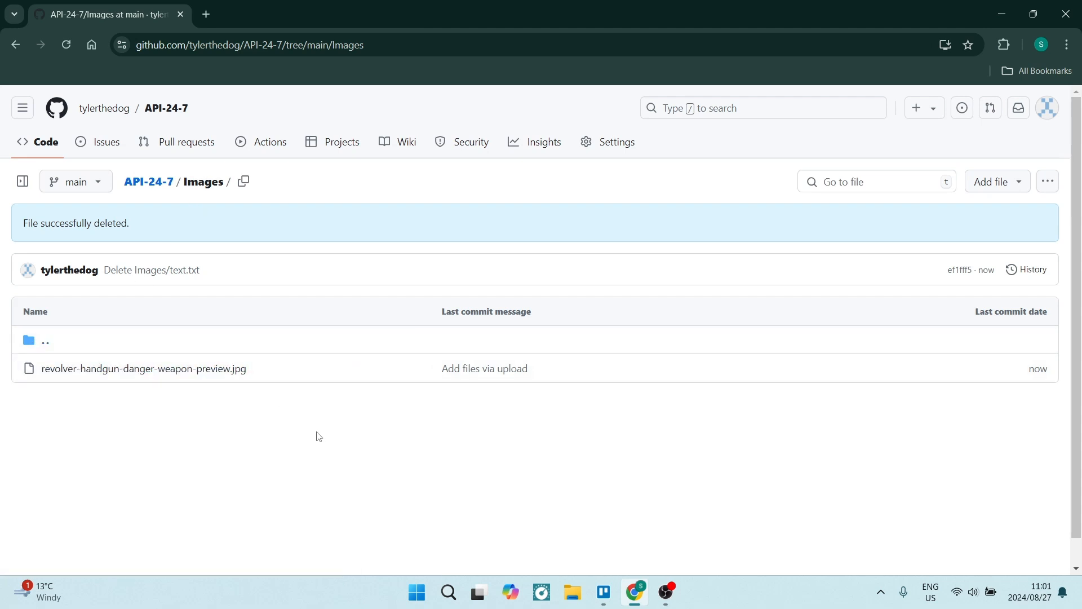